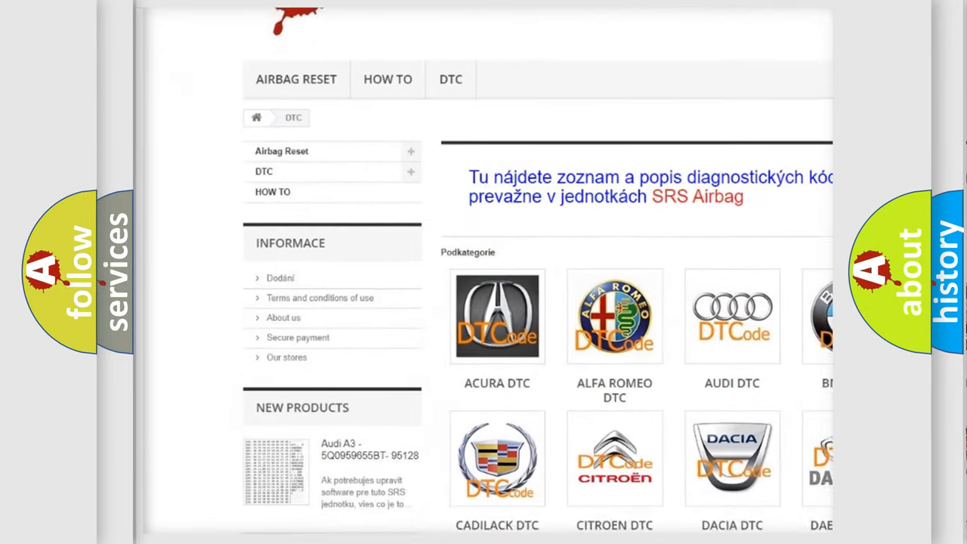
scroll("down", 3)
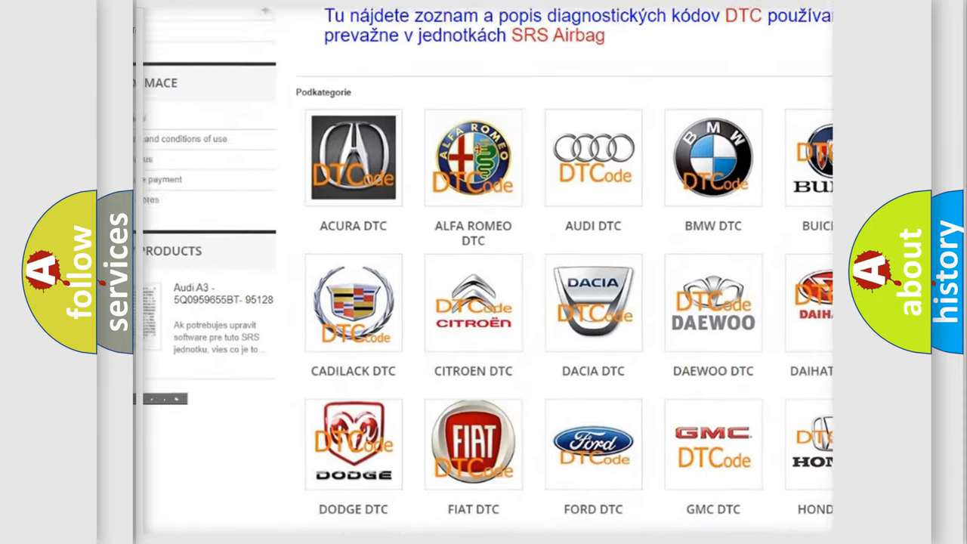
scroll("down", 3)
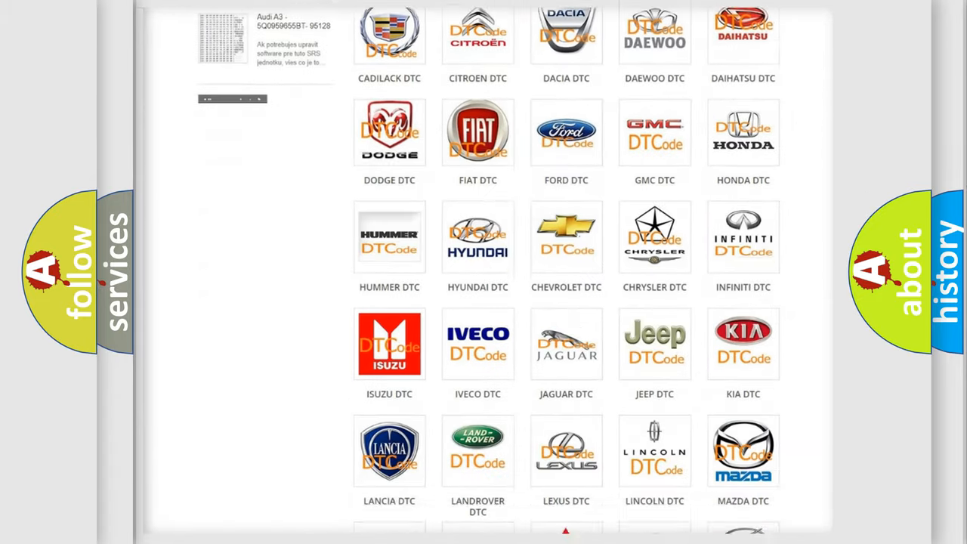
scroll("down", 3)
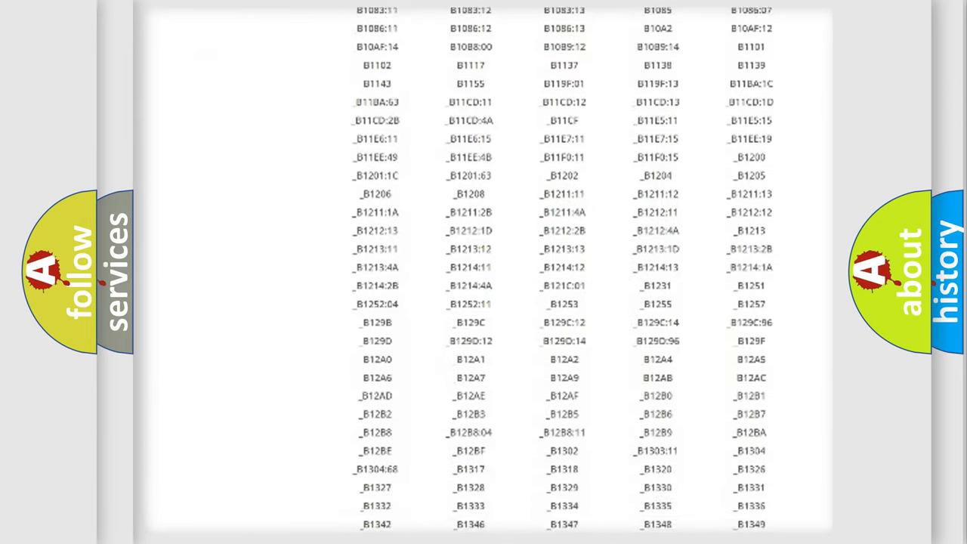
scroll("down", 3)
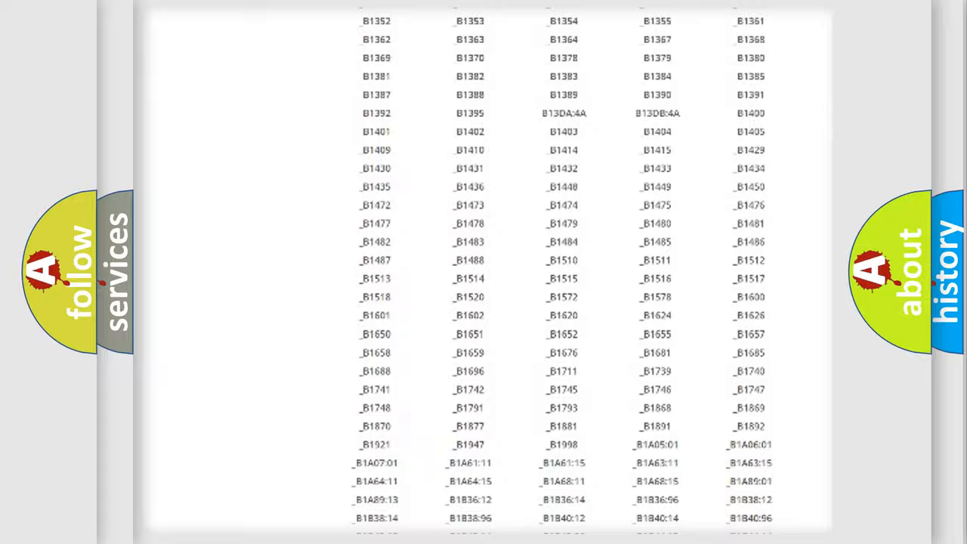
scroll("up", 3)
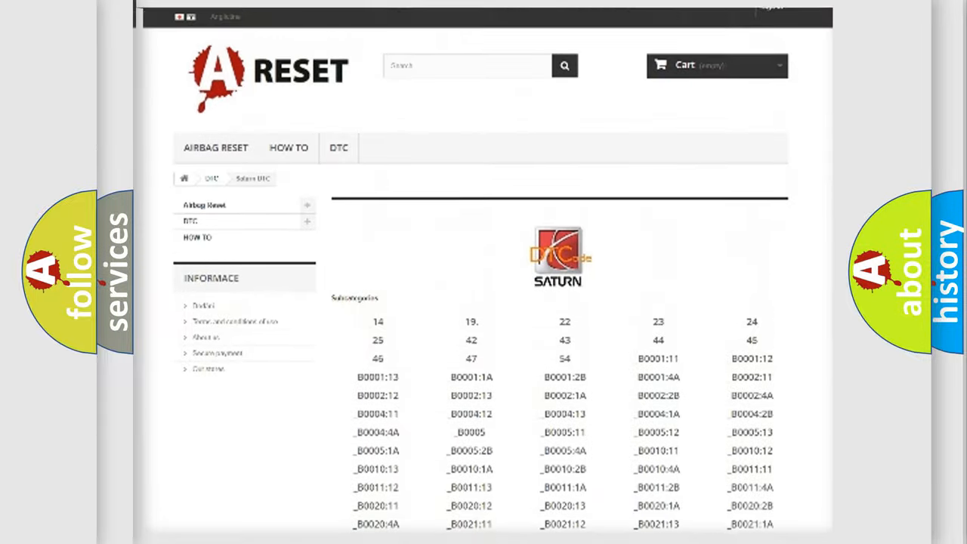